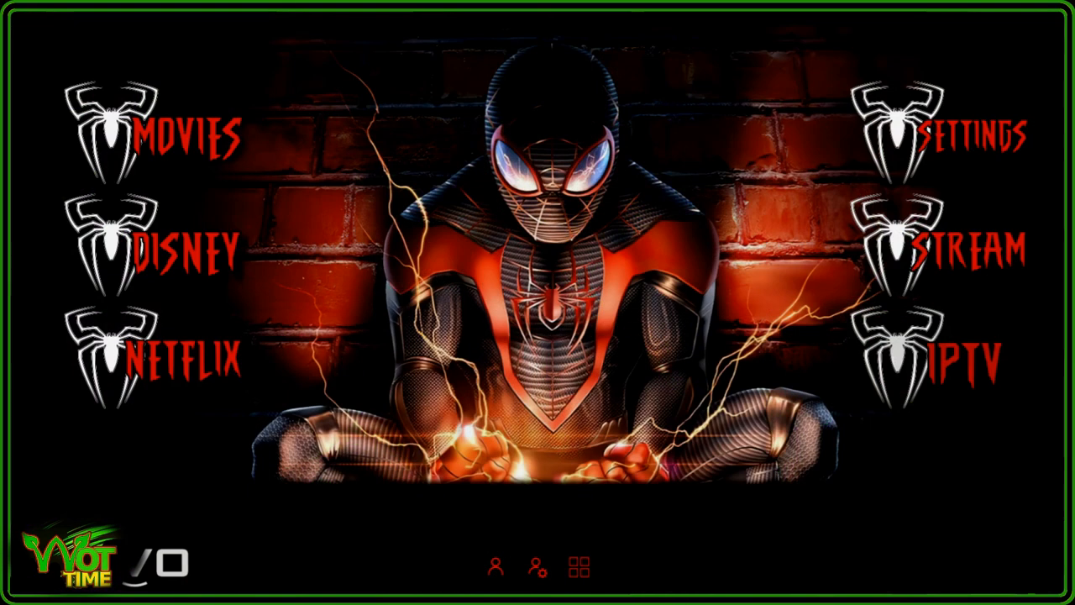
{"action": "mouse_move", "coordinate": [154, 248]}
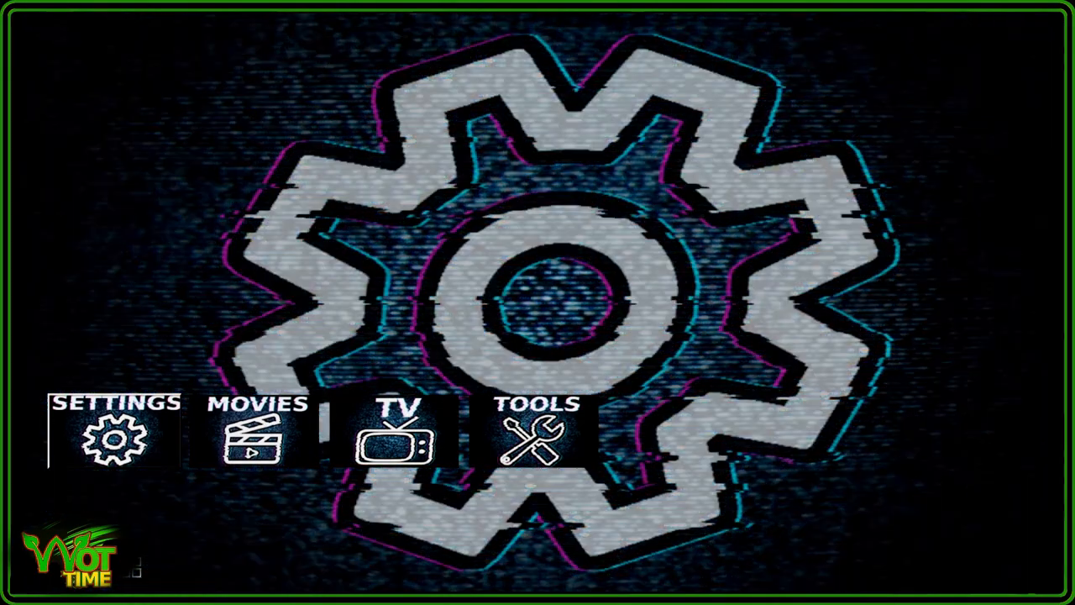
Switch from the Spidey profile to the black-and-white lined home screen via the profile switcher
{"action": "left_click", "coordinate": [259, 434]}
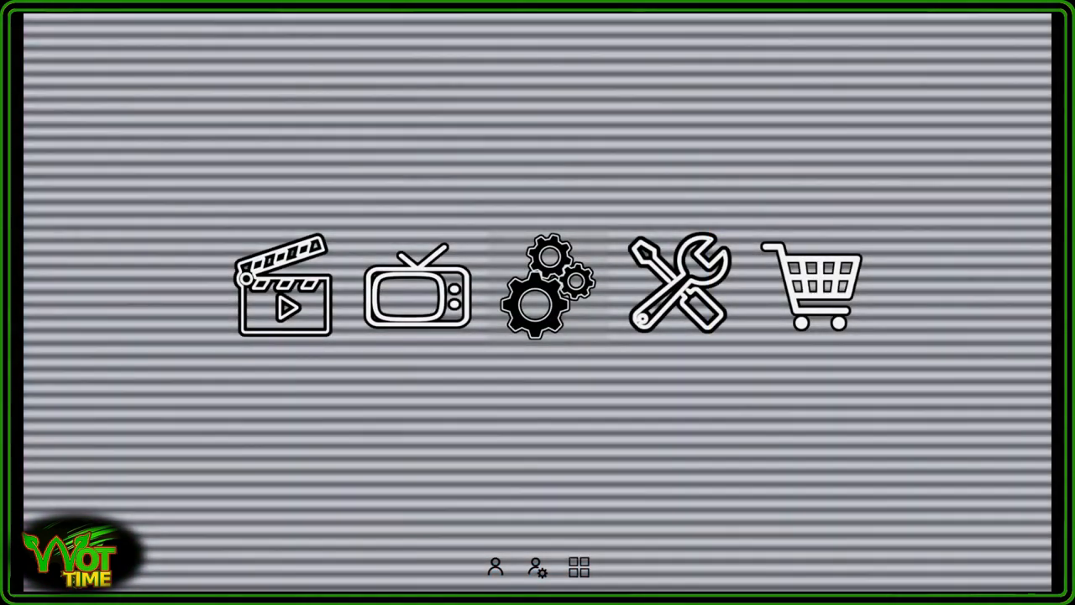
{"action": "mouse_move", "coordinate": [284, 286]}
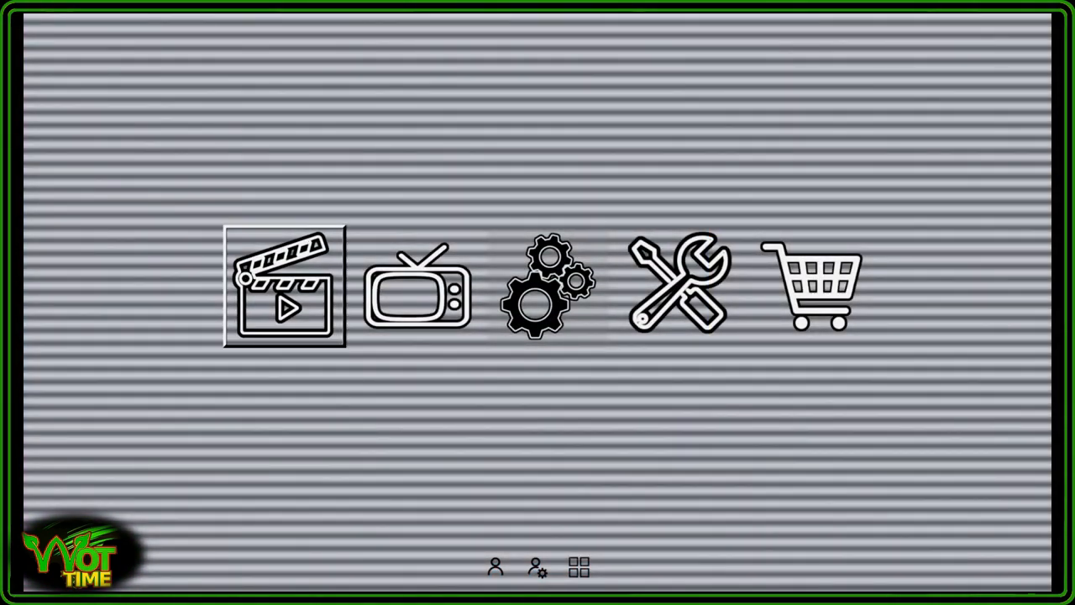